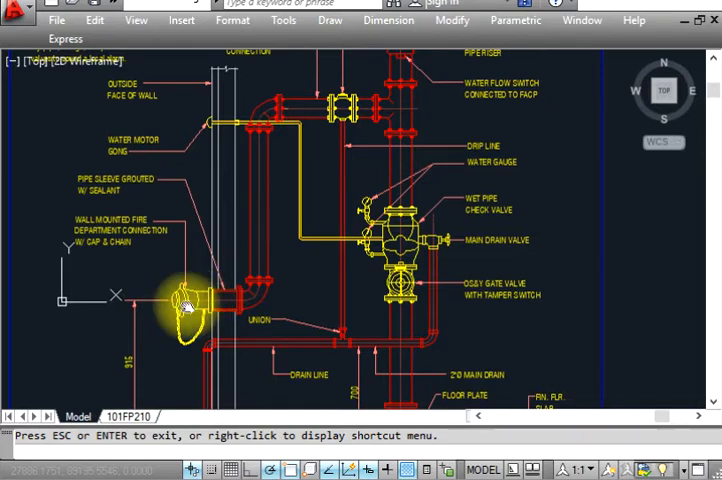
{"action": "mouse_move", "coordinate": [136, 304]}
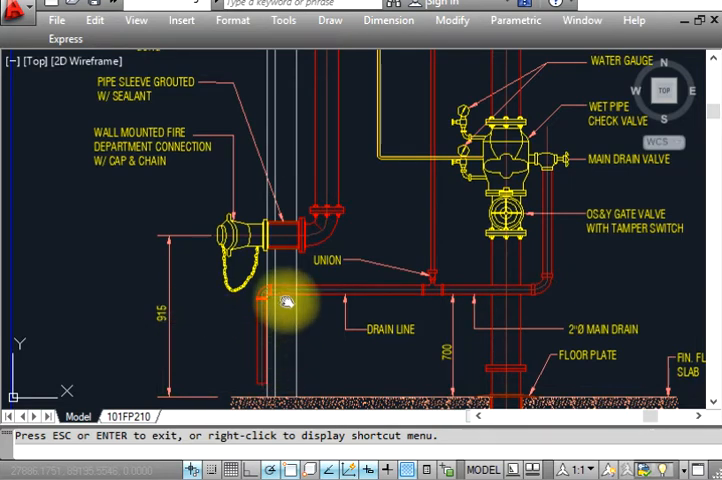
{"action": "mouse_move", "coordinate": [204, 278]}
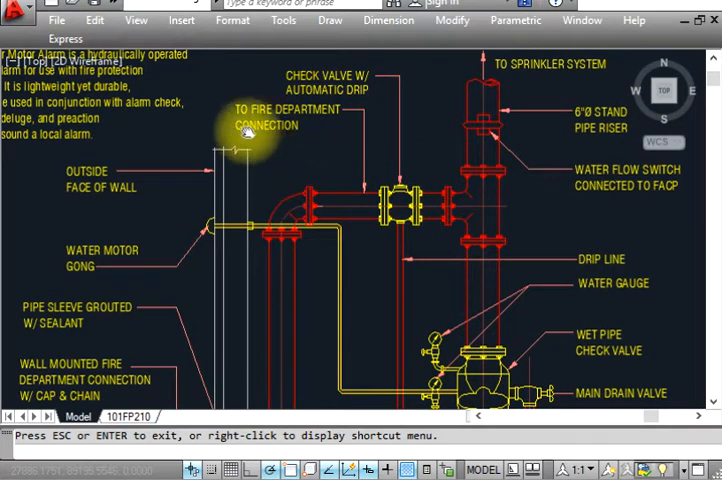
{"action": "mouse_move", "coordinate": [404, 224]}
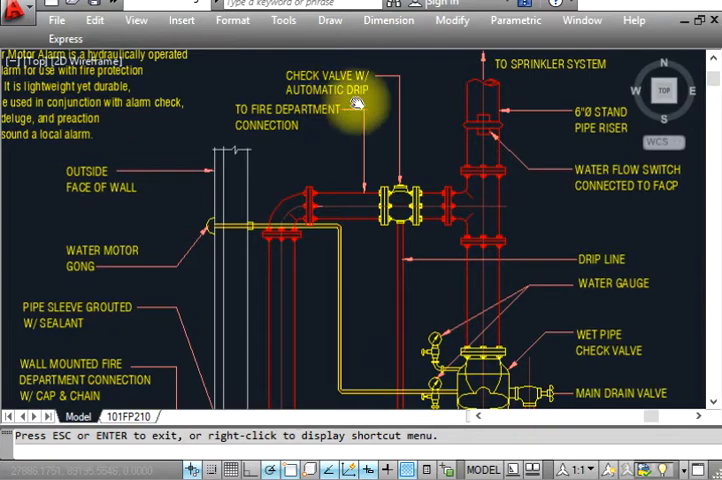
{"action": "mouse_move", "coordinate": [418, 264]}
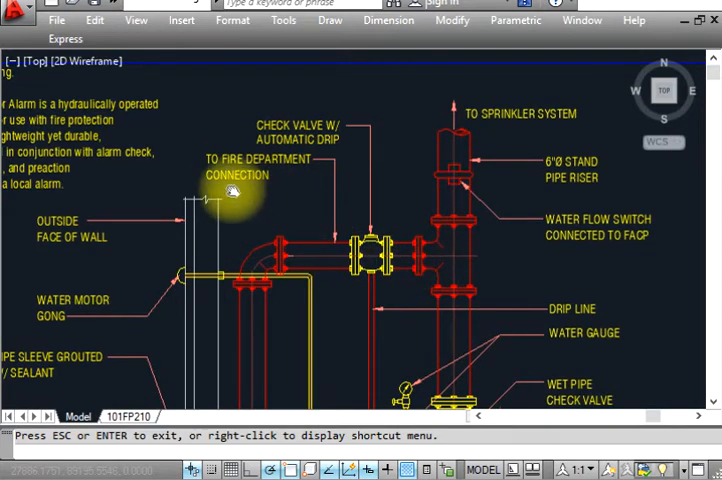
{"action": "mouse_move", "coordinate": [348, 262]}
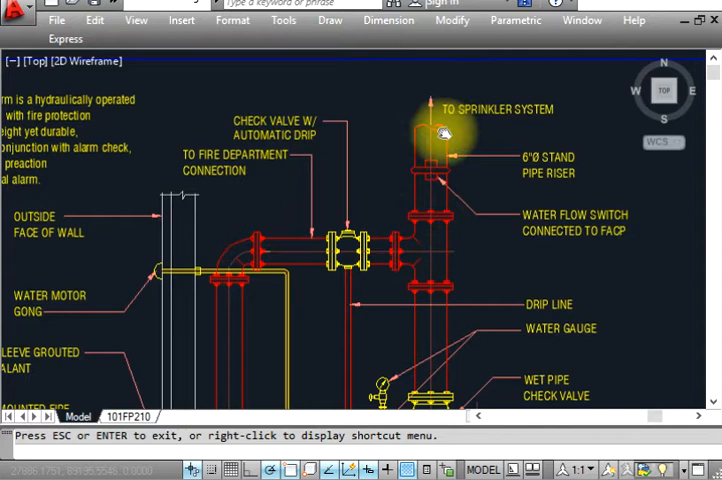
{"action": "mouse_move", "coordinate": [520, 176]}
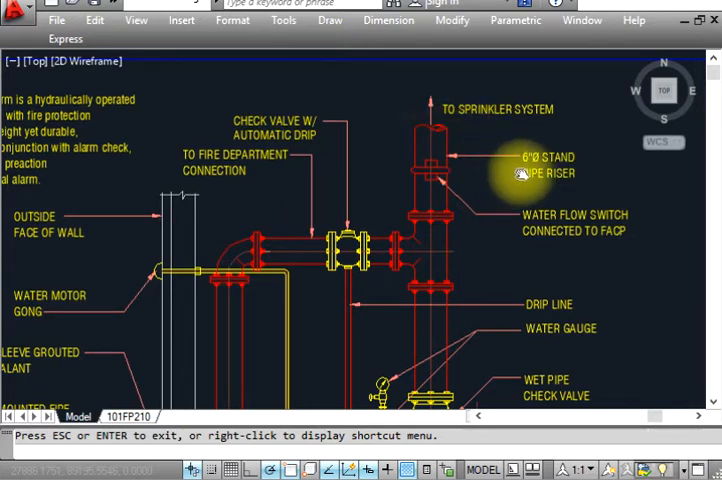
{"action": "mouse_move", "coordinate": [448, 208]}
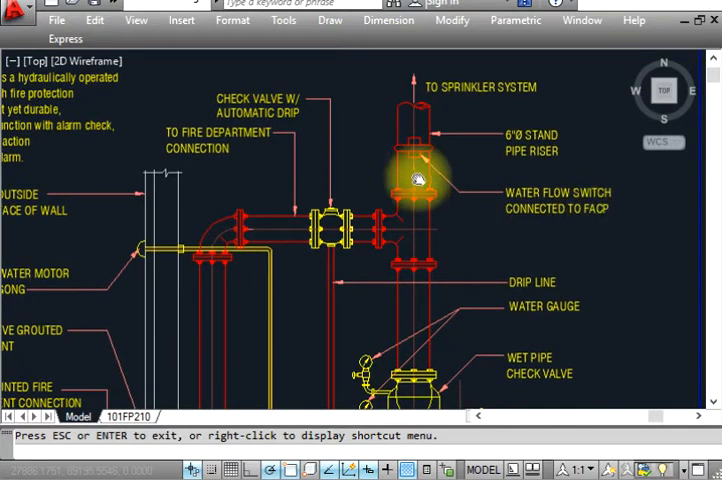
{"action": "mouse_move", "coordinate": [608, 222]}
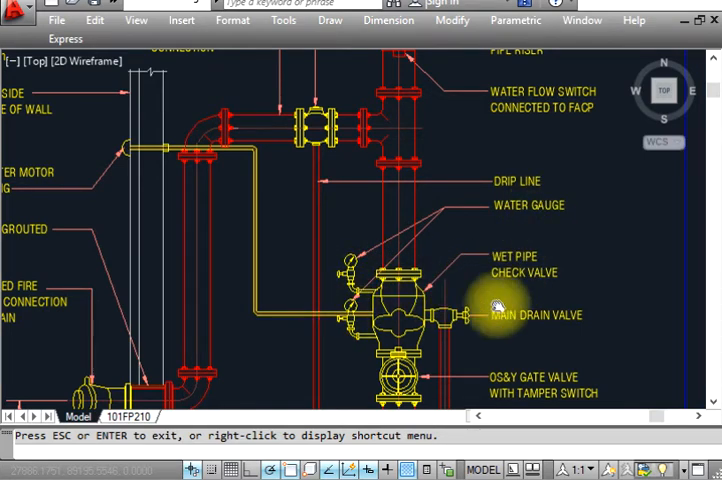
{"action": "mouse_move", "coordinate": [470, 318]}
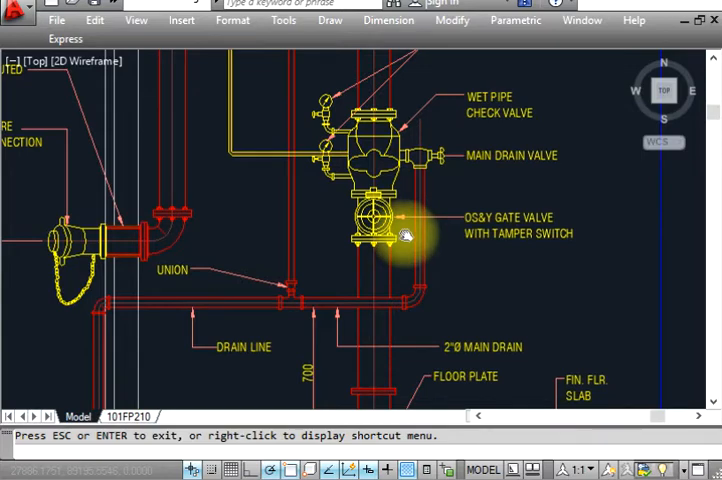
{"action": "scroll", "scroll_direction": "down", "scroll_amount": 3}
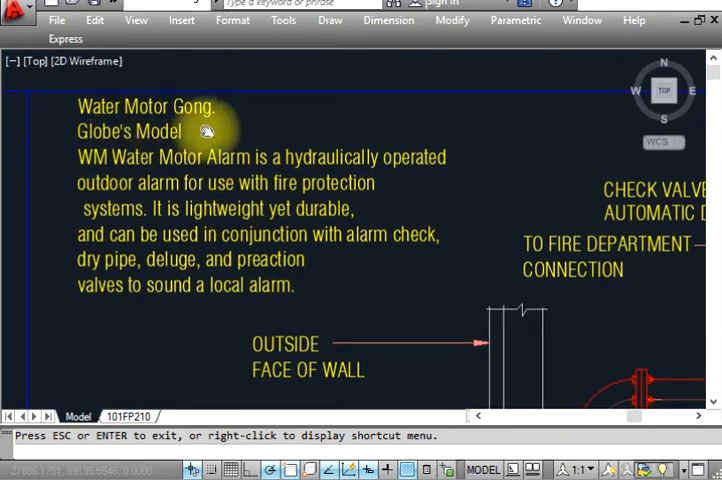
{"action": "mouse_move", "coordinate": [100, 182]}
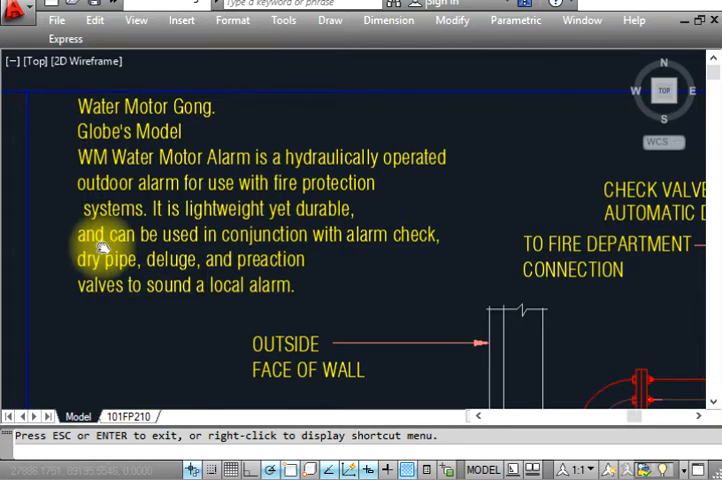
{"action": "mouse_move", "coordinate": [278, 244]}
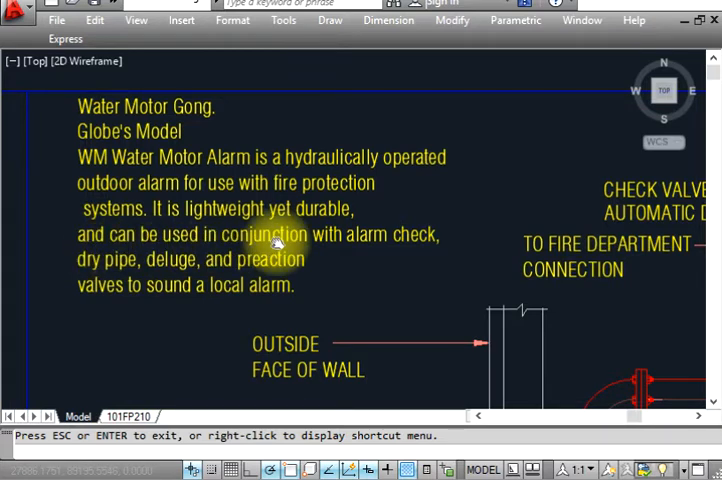
{"action": "mouse_move", "coordinate": [84, 300]}
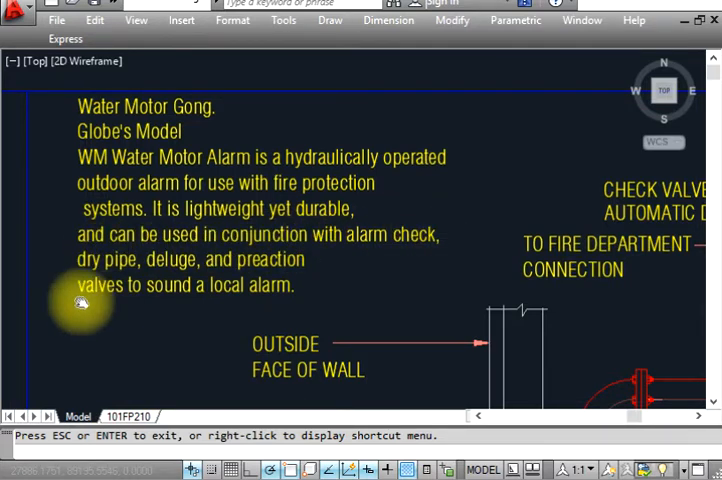
{"action": "mouse_move", "coordinate": [260, 280]}
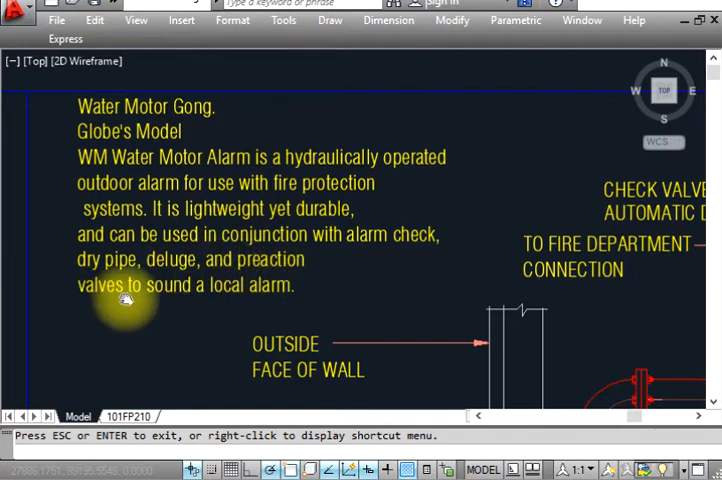
{"action": "mouse_move", "coordinate": [230, 210]}
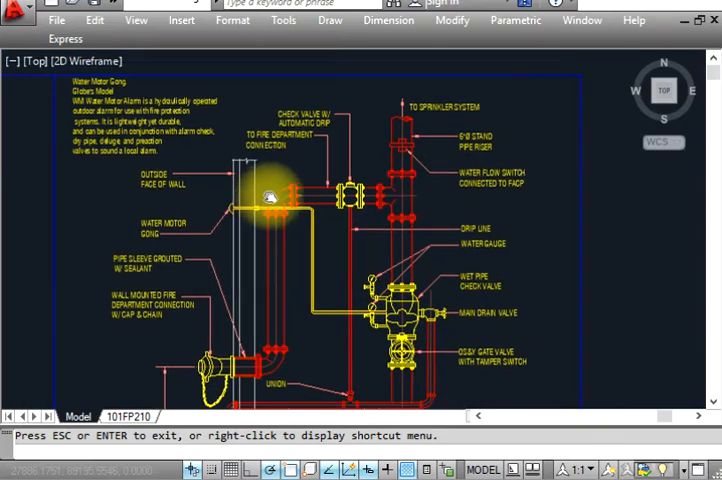
{"action": "scroll", "scroll_direction": "down", "scroll_amount": 3}
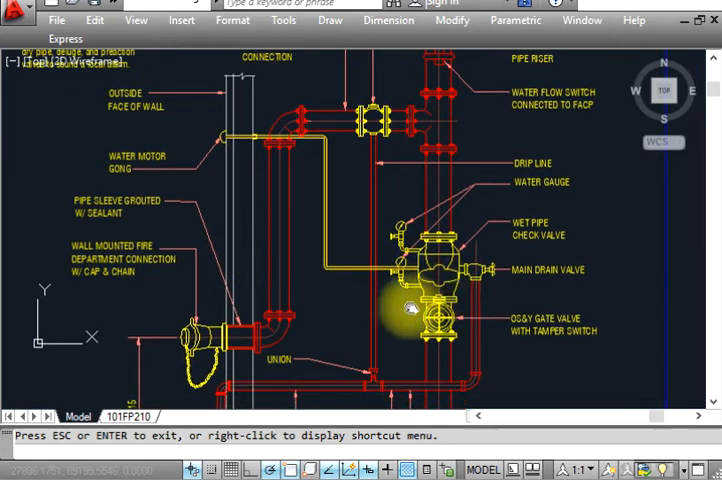
{"action": "scroll", "scroll_direction": "down", "scroll_amount": 3}
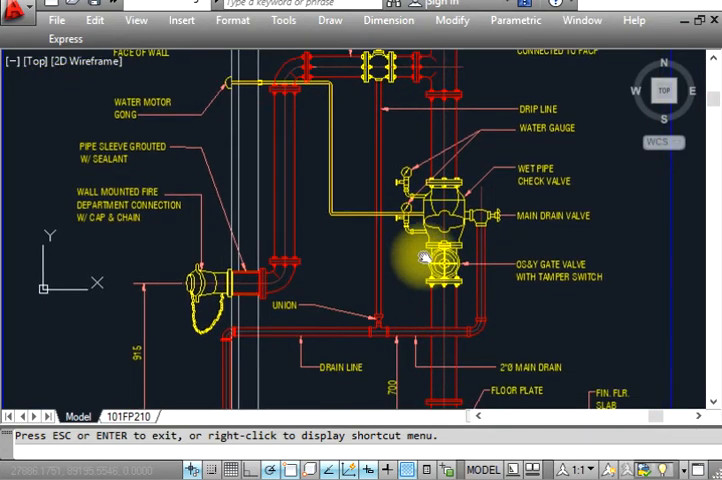
{"action": "mouse_move", "coordinate": [428, 258]}
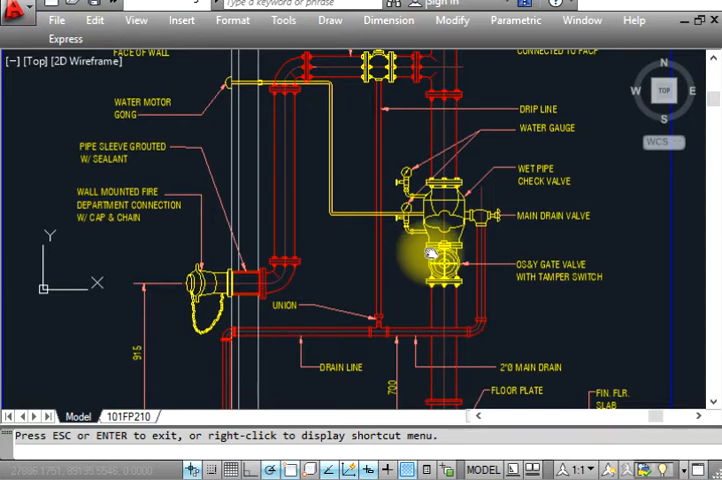
{"action": "mouse_move", "coordinate": [364, 244]}
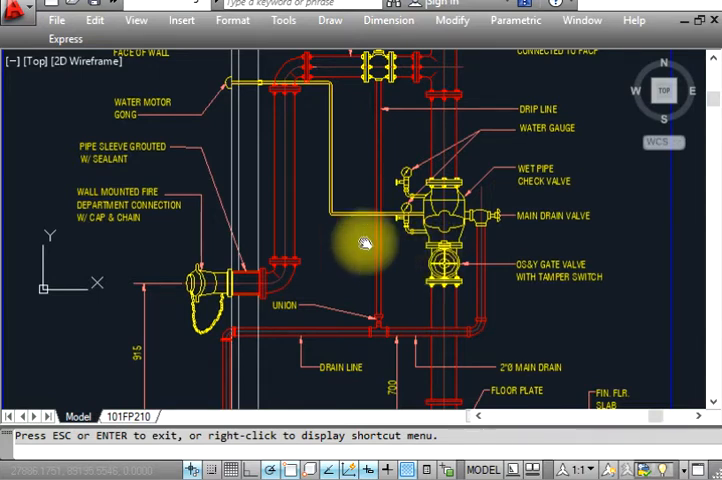